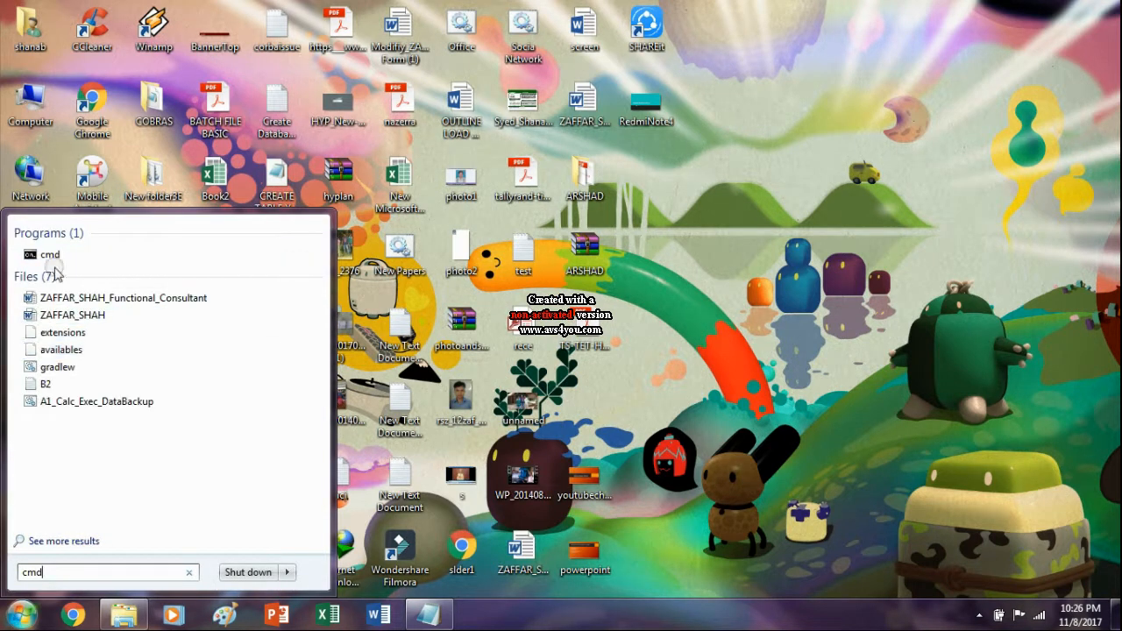
# Launch the cmd search result with Run as administrator
pyautogui.rightClick(49, 254)
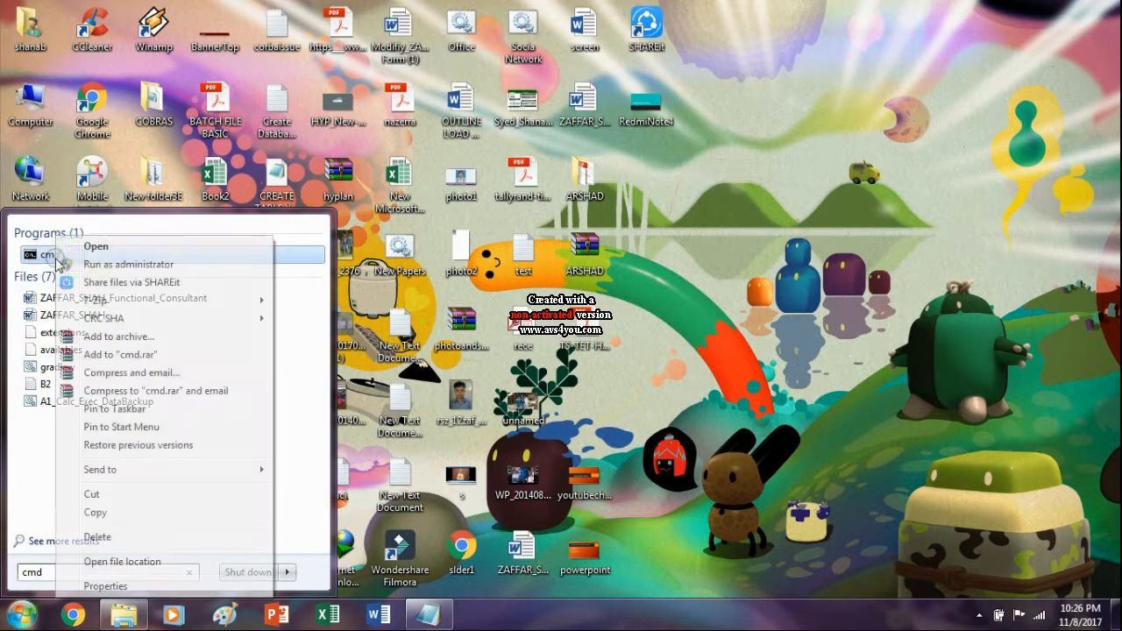
pyautogui.moveTo(79, 266)
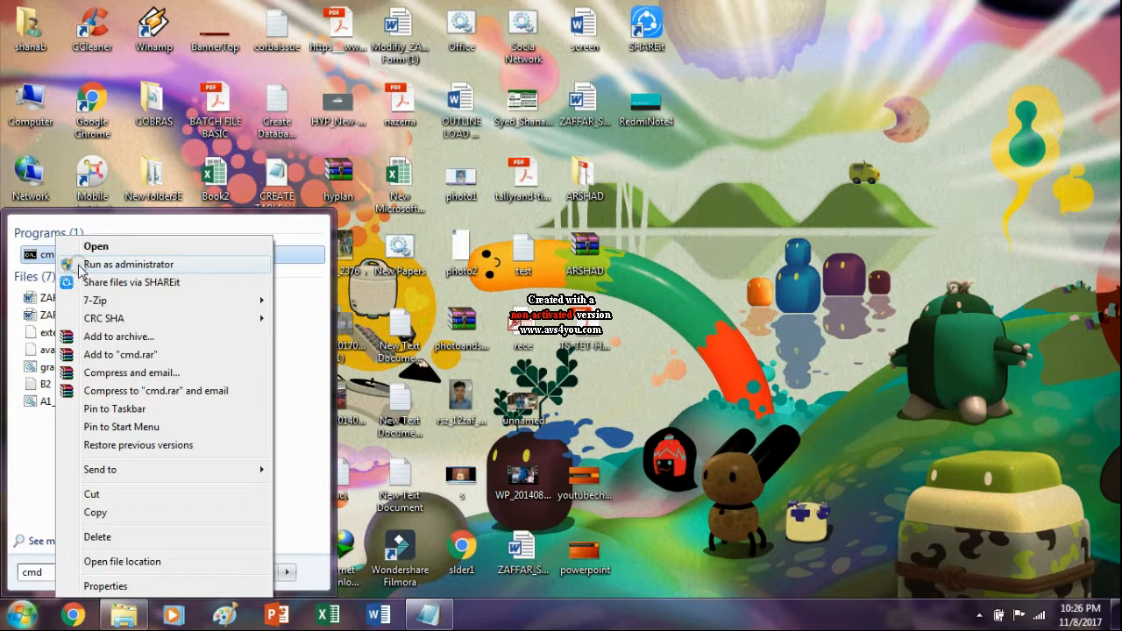
pyautogui.click(128, 263)
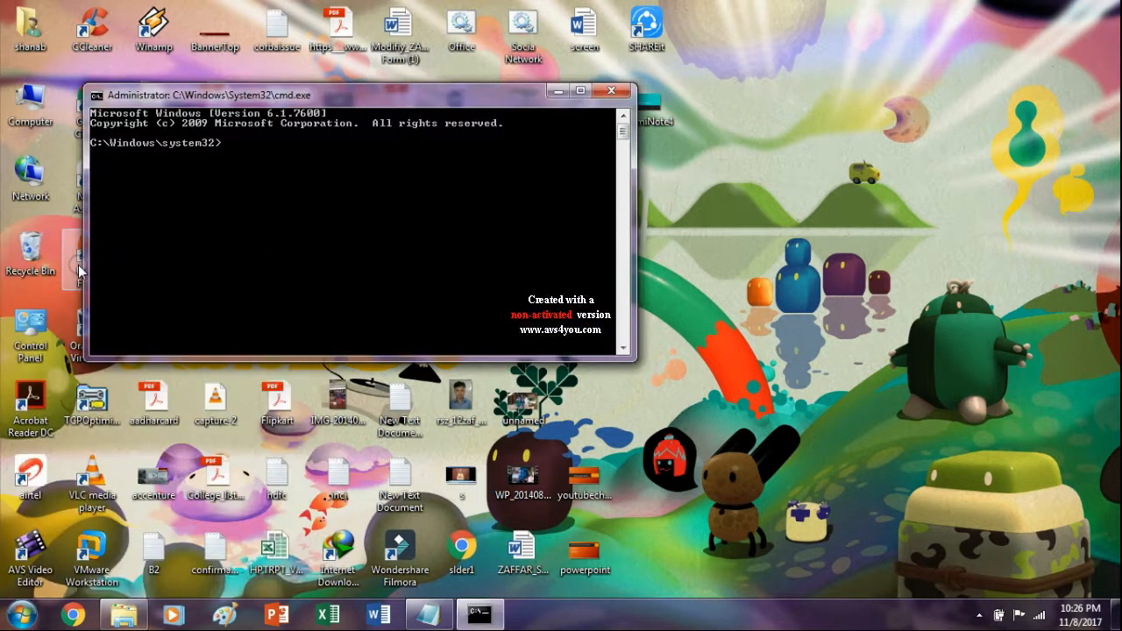
# Run netsh wlan show profiles to list the saved Wi-Fi profiles
pyautogui.write('ne')
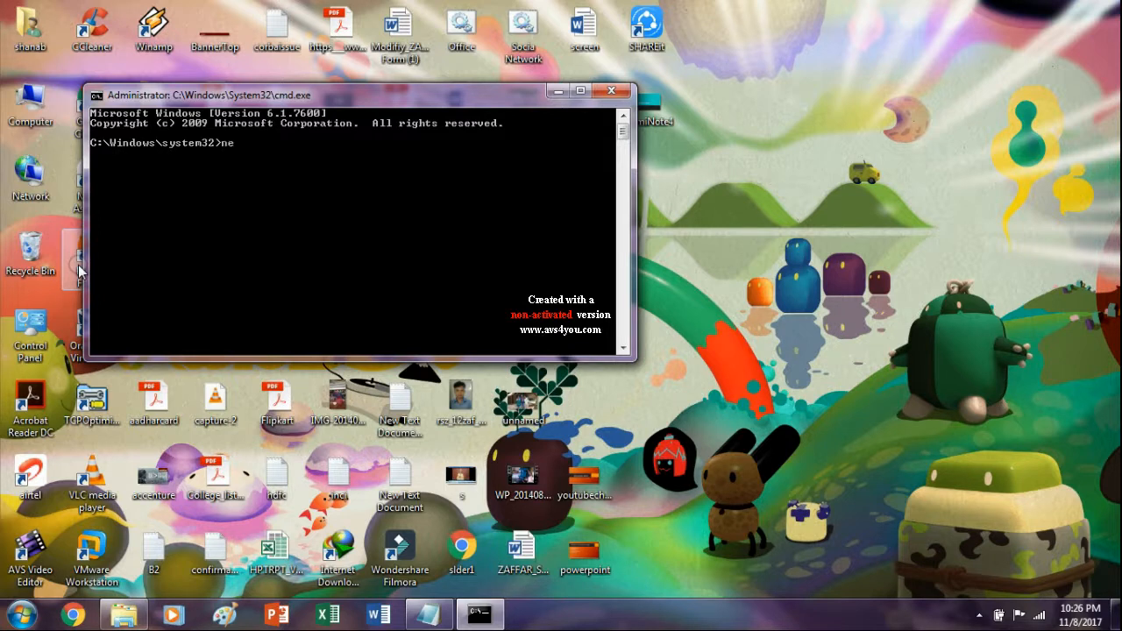
pyautogui.write('tsh')
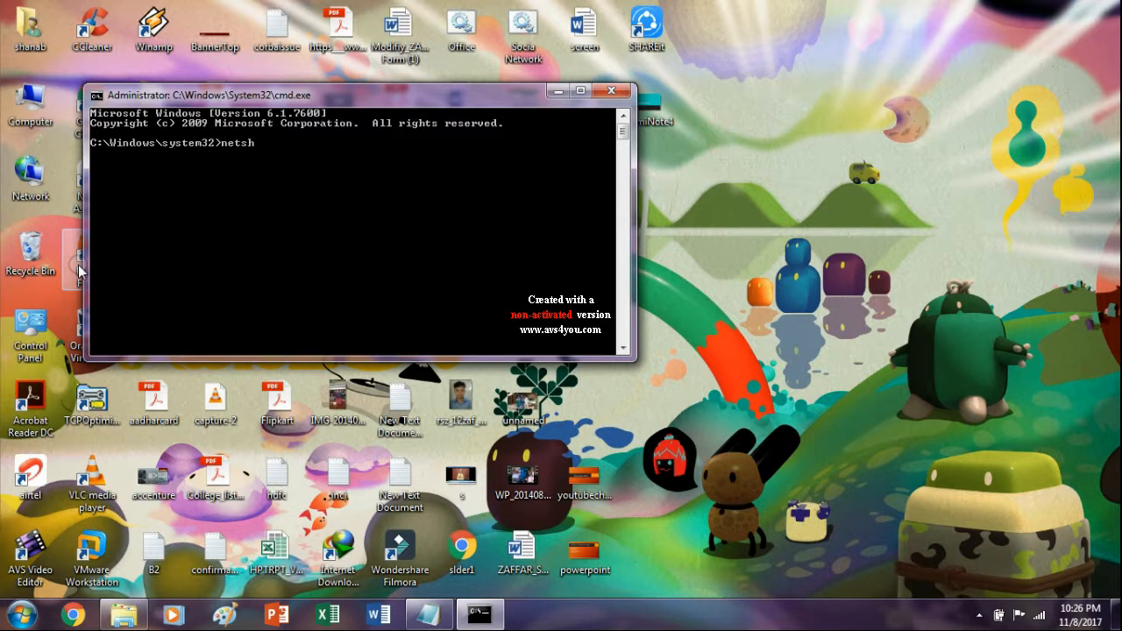
pyautogui.write('wlan')
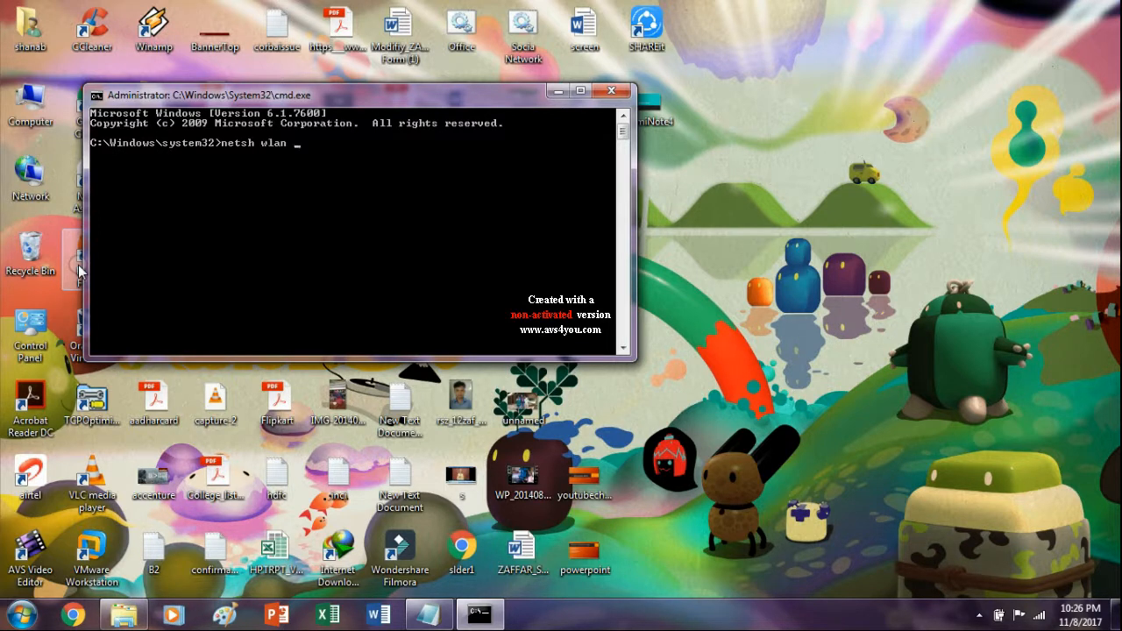
pyautogui.write('sho')
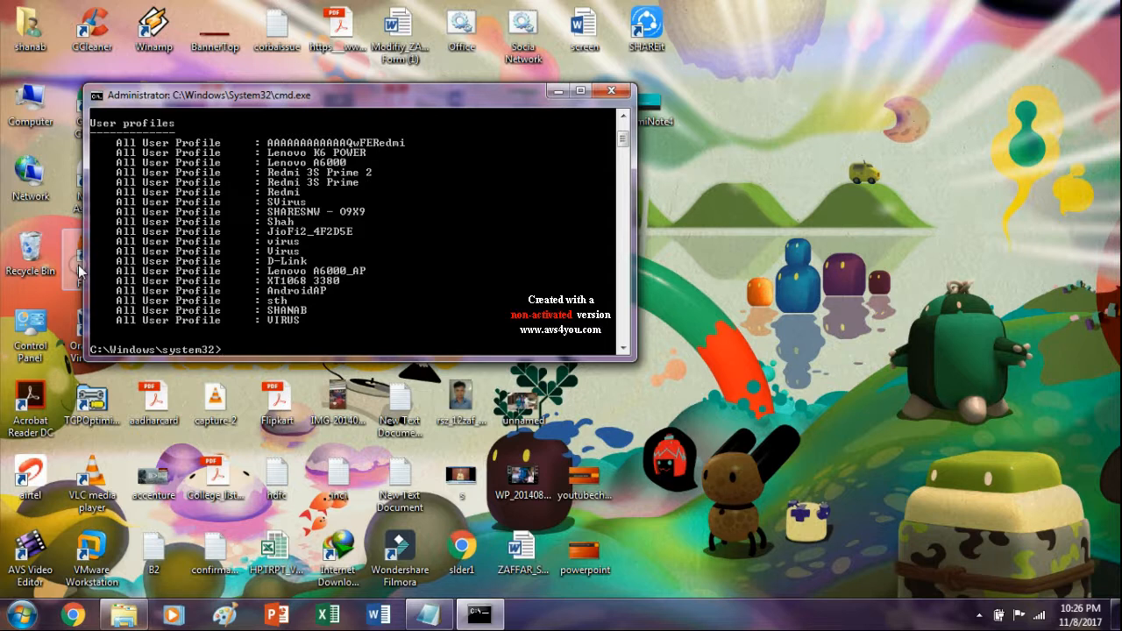
# Run netsh wlan show profiles AndroidAP key=clear, pasting the marked AndroidAP name
pyautogui.write('netsh wlan show profile')
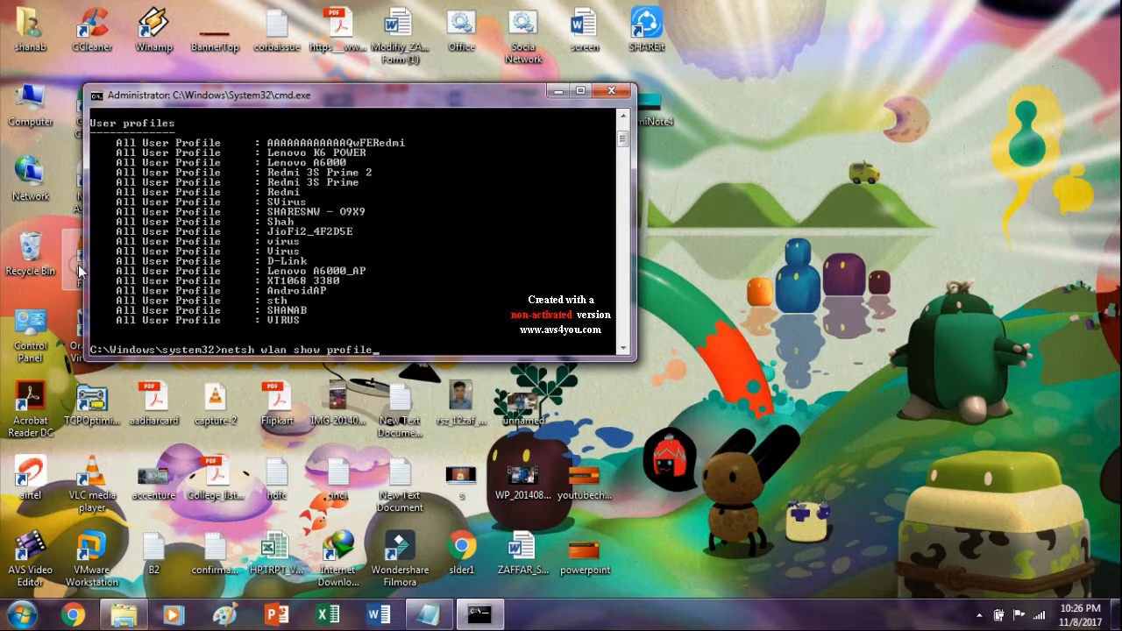
pyautogui.write('s')
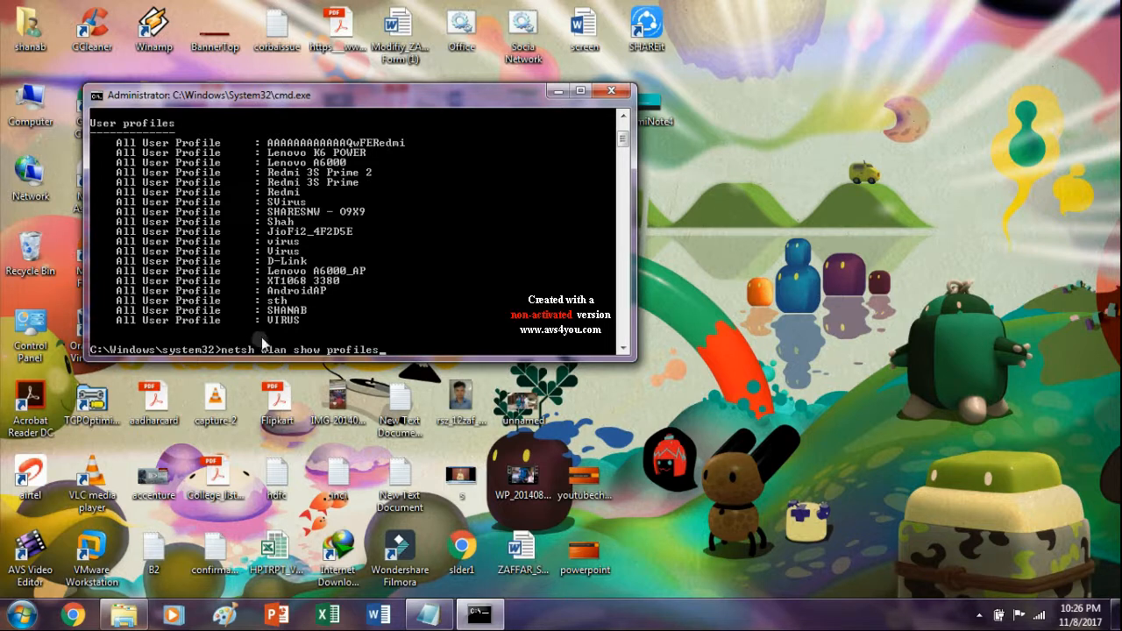
pyautogui.rightClick(263, 342)
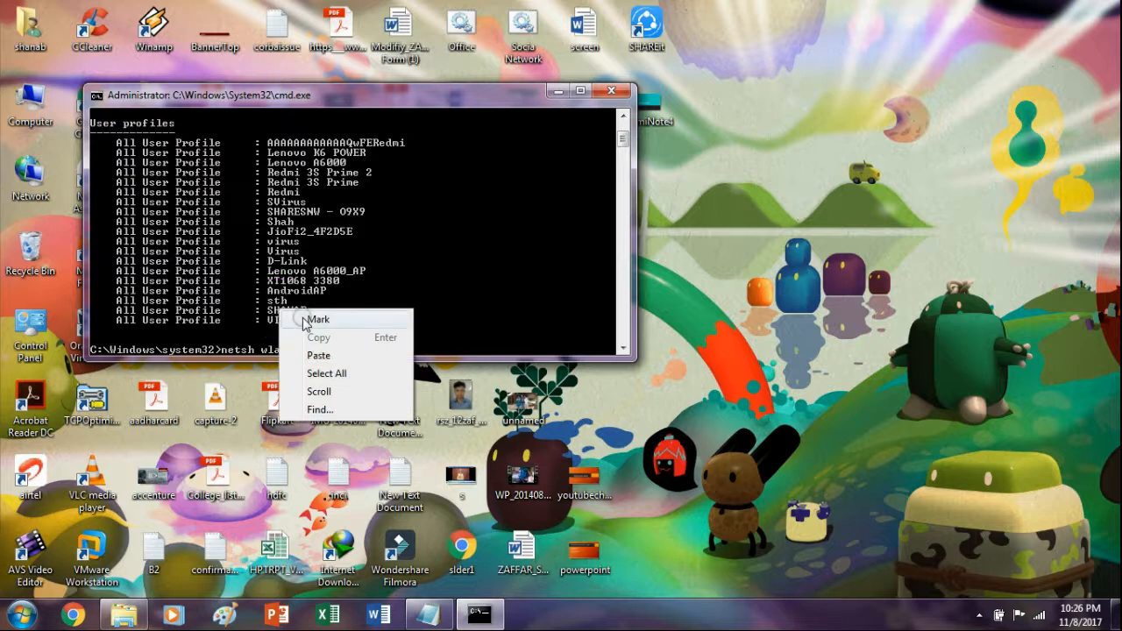
pyautogui.click(320, 319)
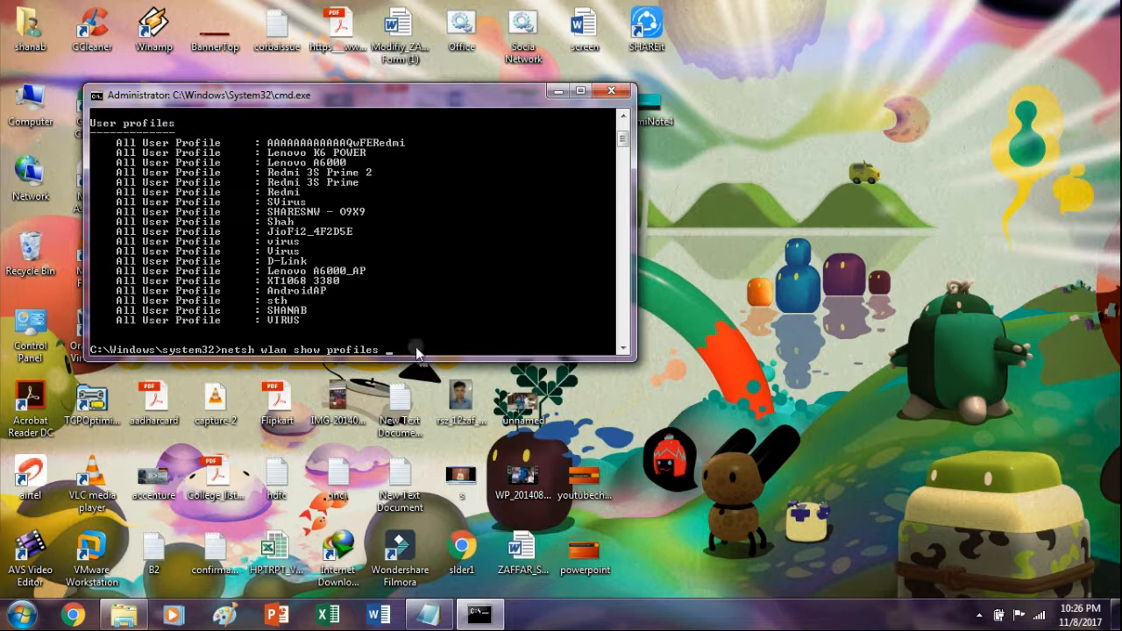
pyautogui.rightClick(418, 351)
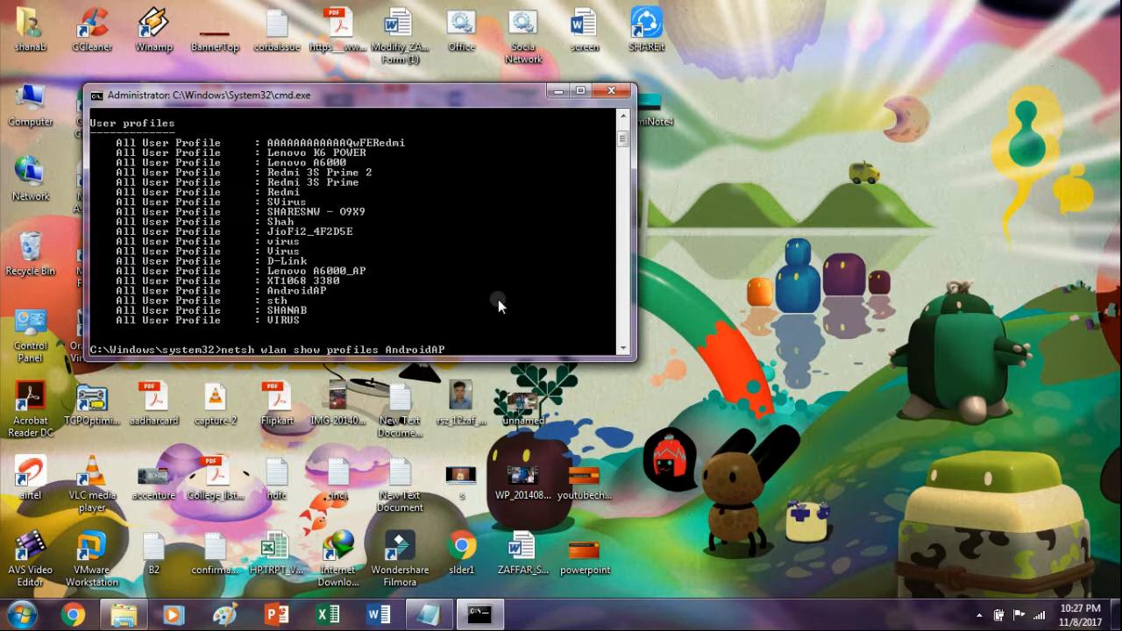
pyautogui.write('key=')
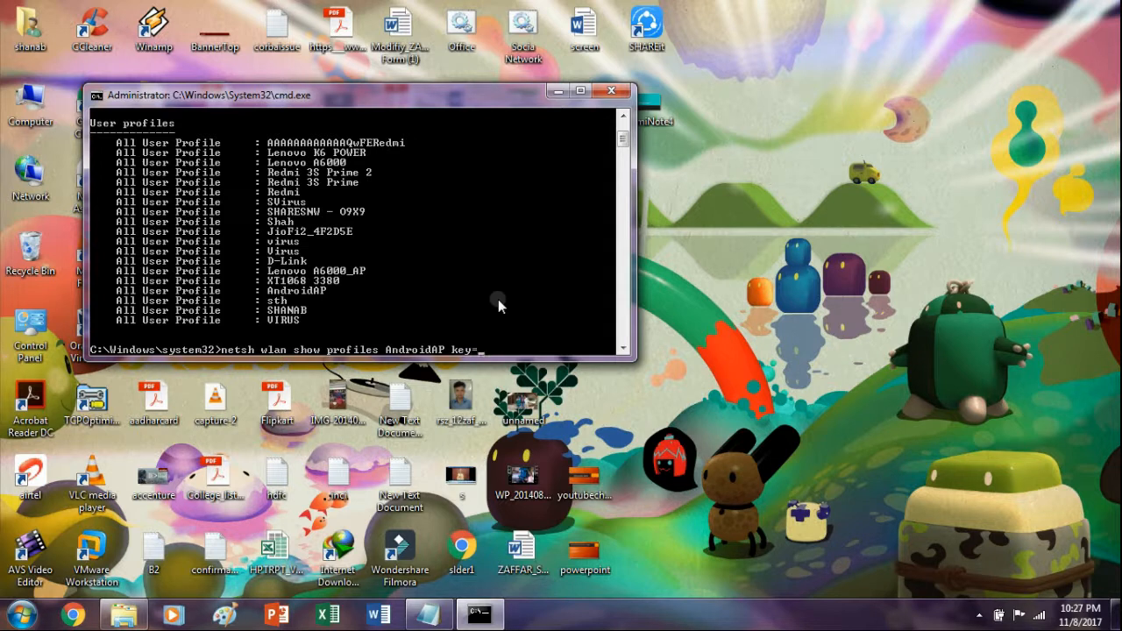
pyautogui.write('clear')
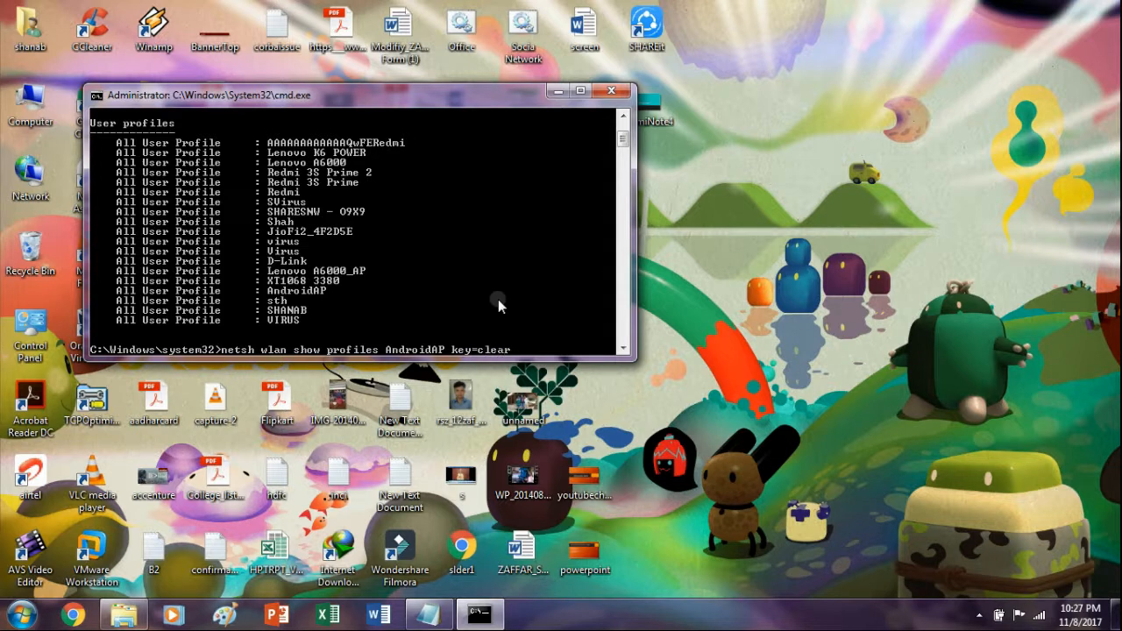
pyautogui.press('enter')
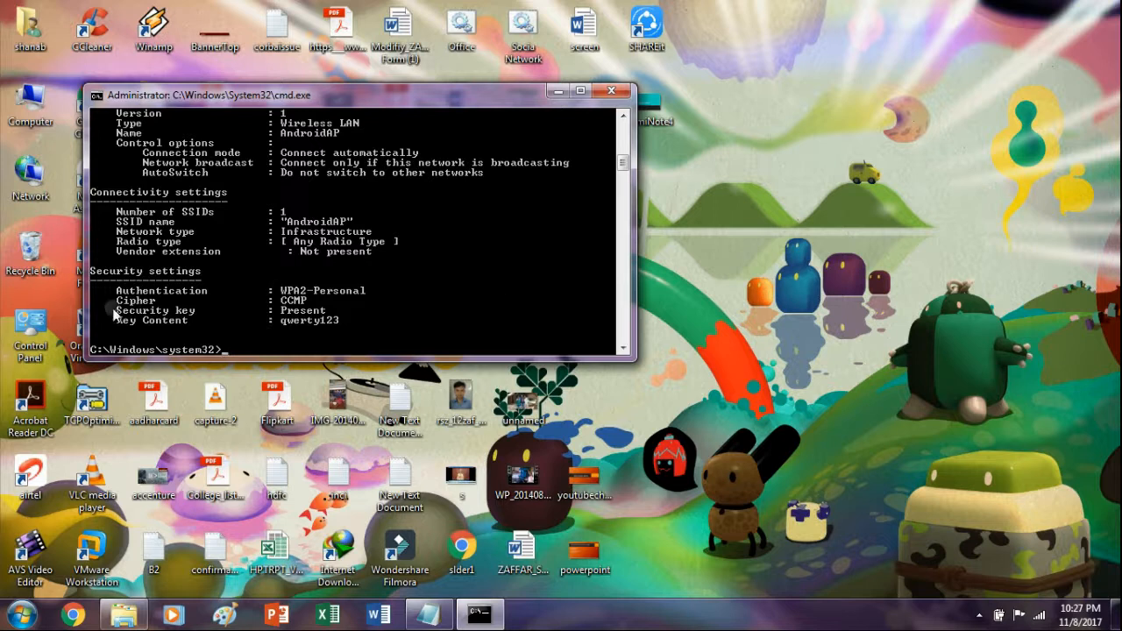
pyautogui.moveTo(185, 337)
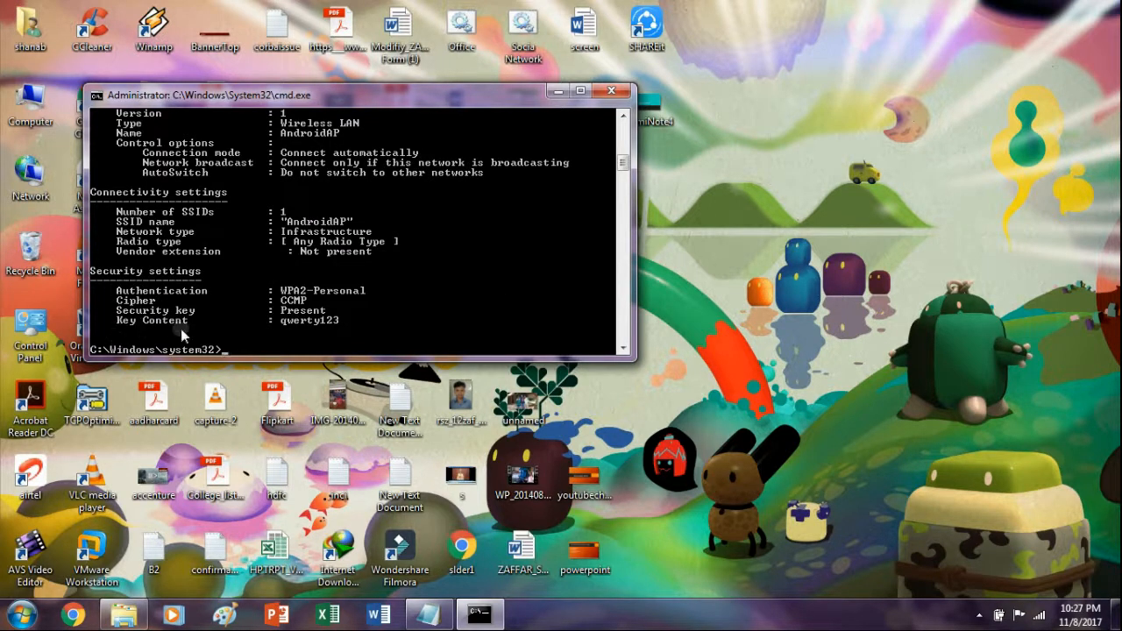
# Enter Mark mode over the output showing AndroidAP's Key Content password
pyautogui.rightClick(319, 329)
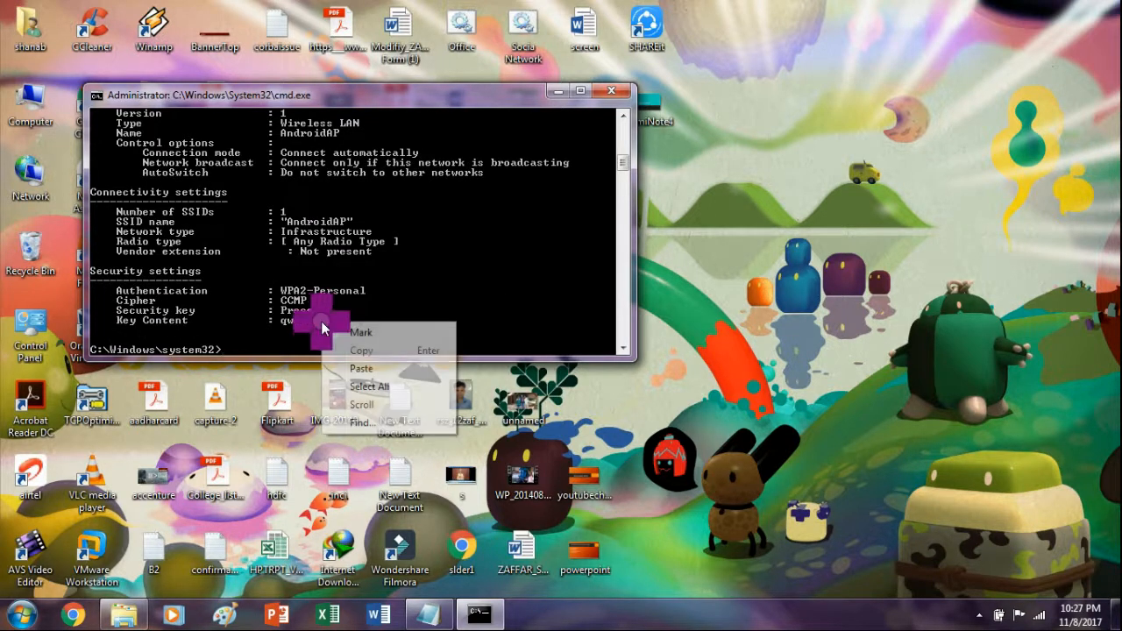
pyautogui.click(361, 334)
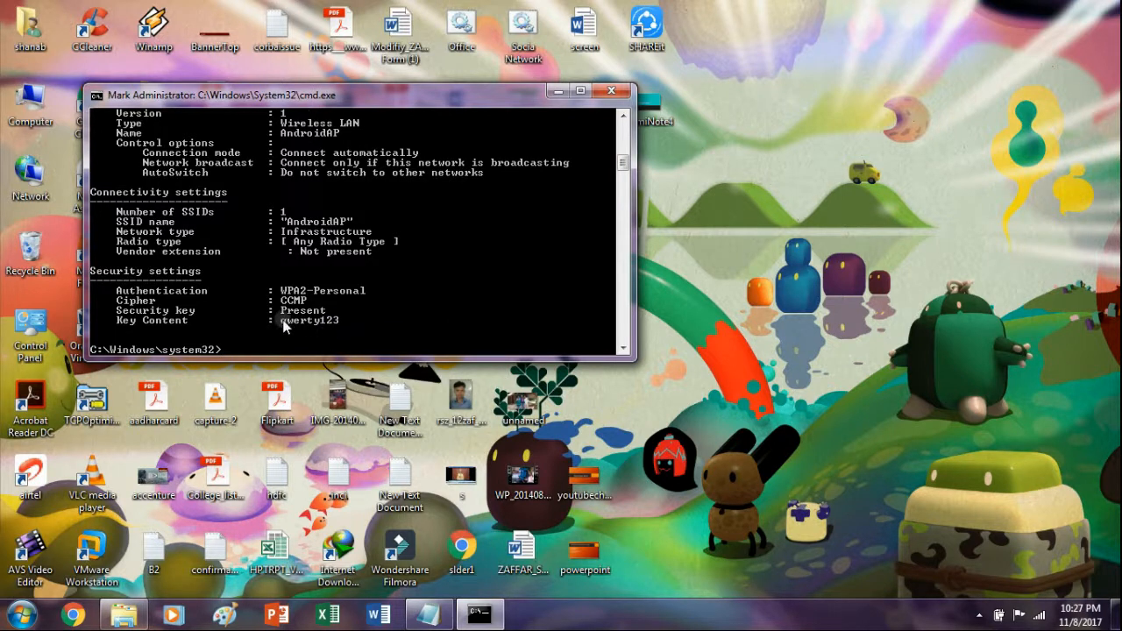